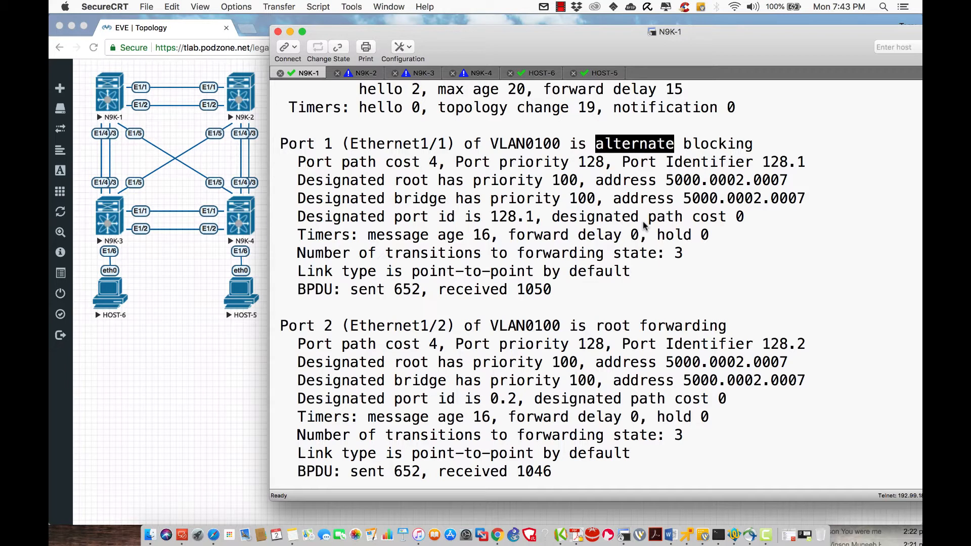
mouse_move(325, 178)
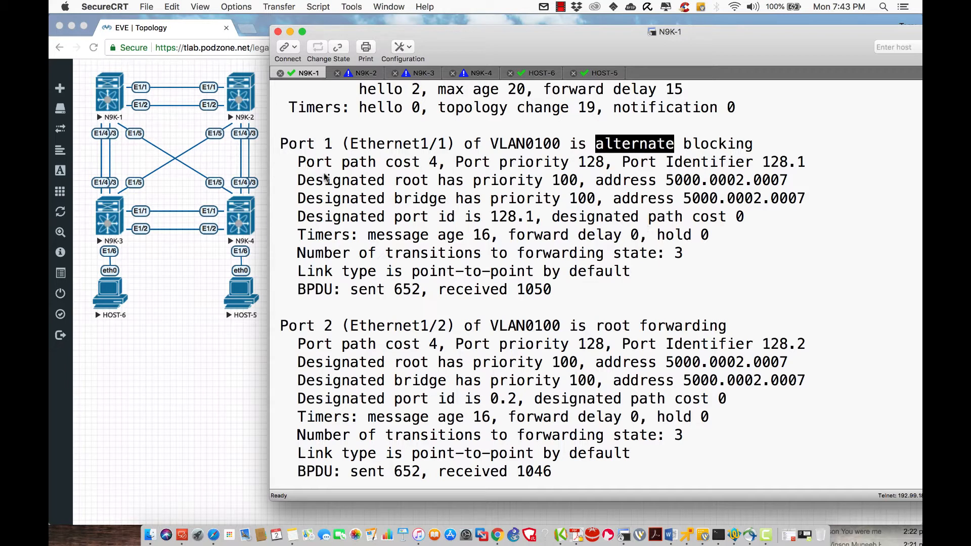
mouse_move(444, 275)
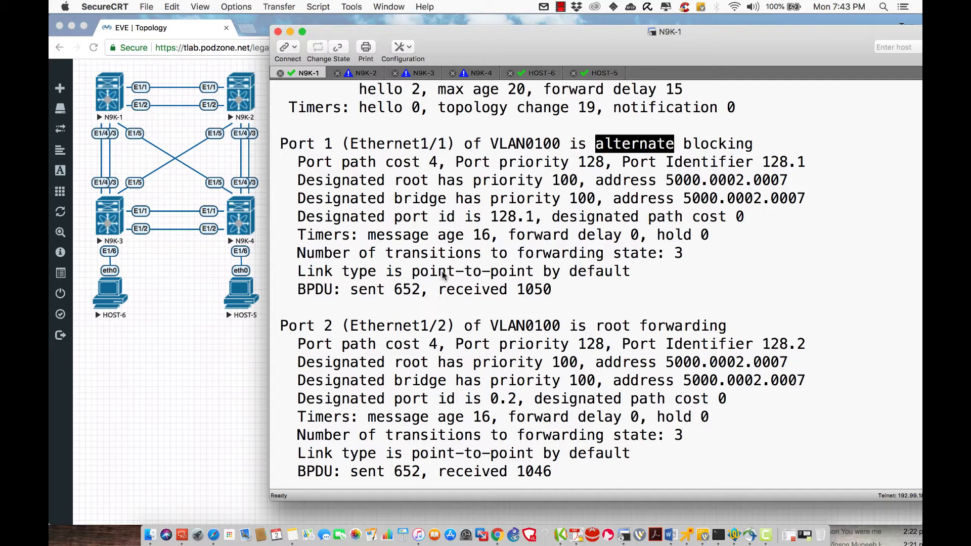
mouse_move(147, 85)
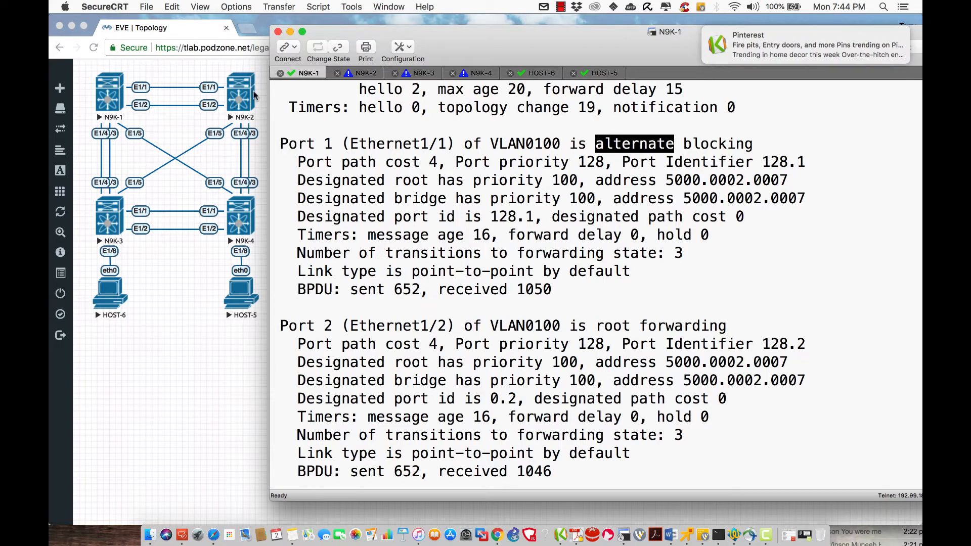
mouse_move(638, 24)
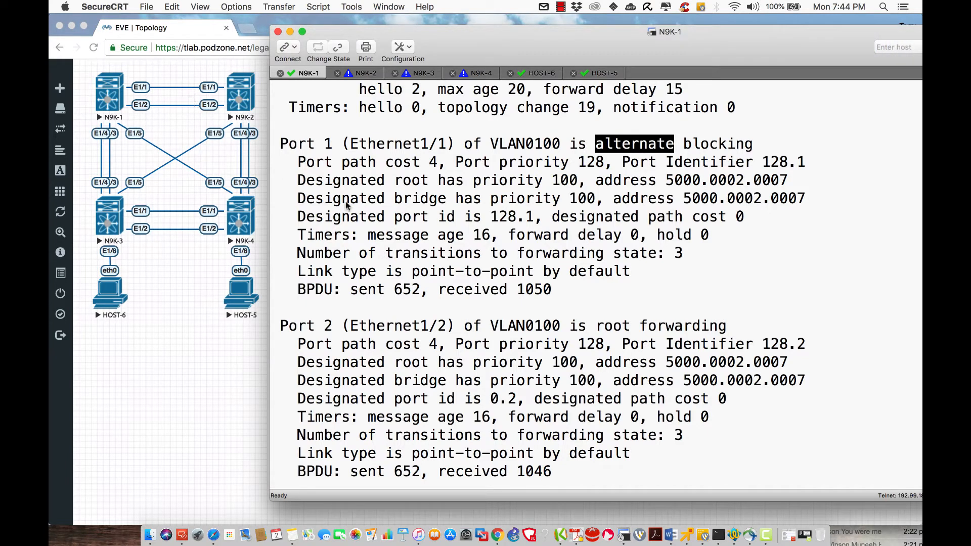
mouse_move(626, 280)
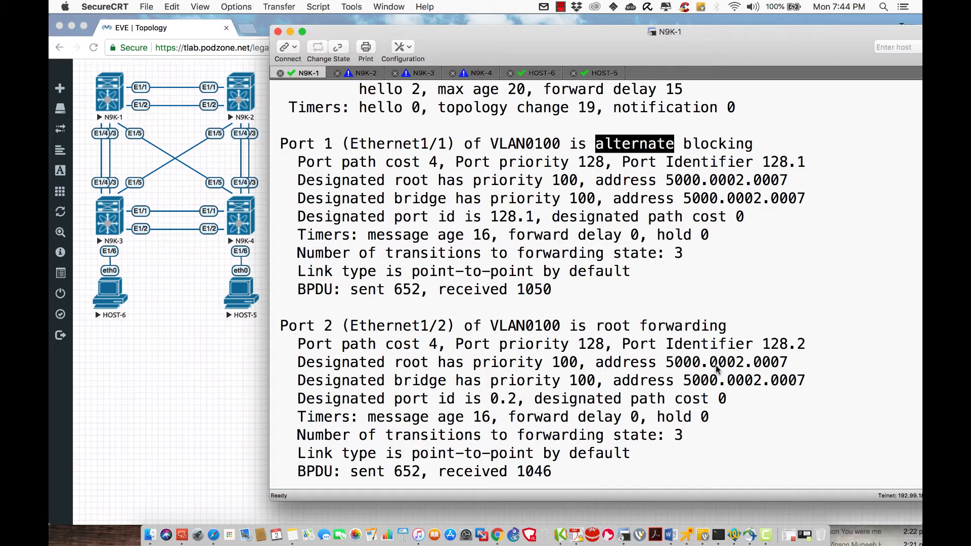
double_click(682, 325)
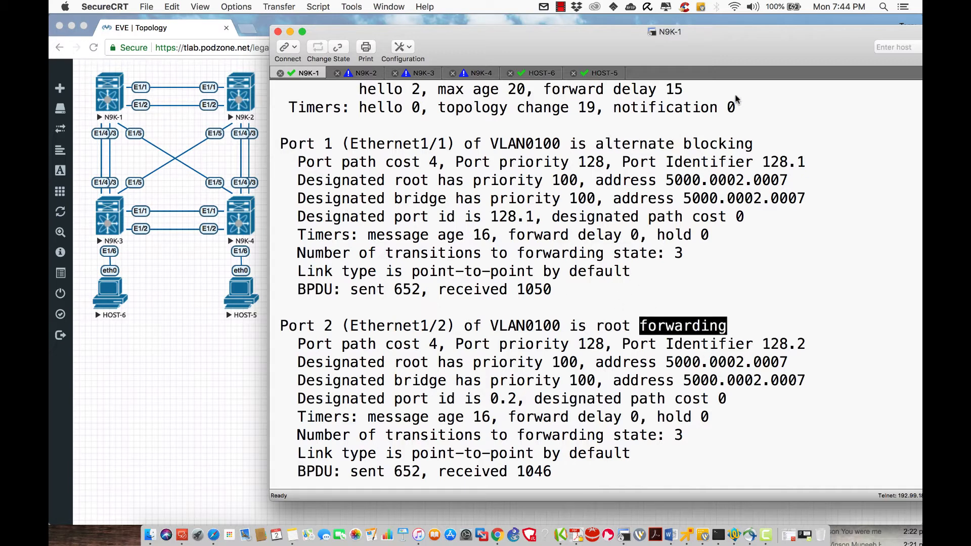
double_click(718, 143)
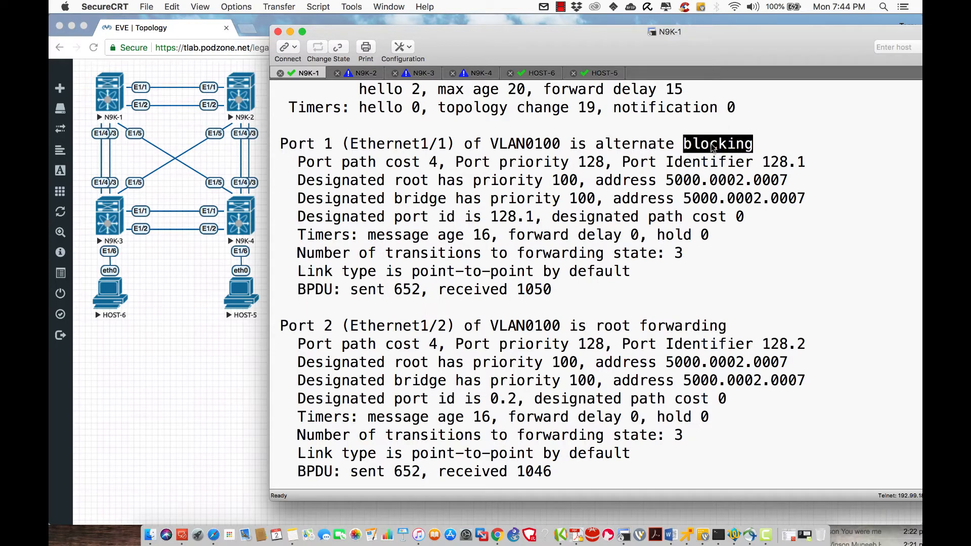
mouse_move(169, 92)
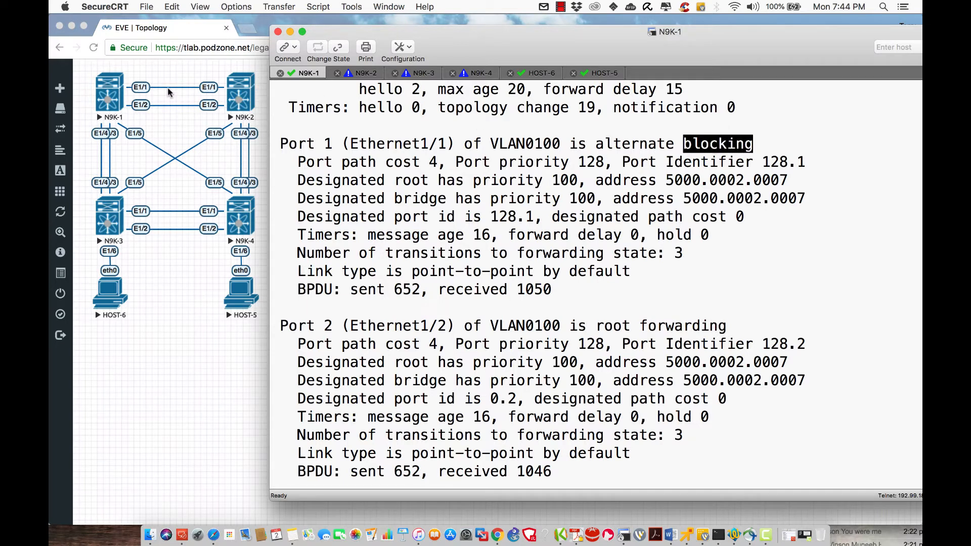
mouse_move(167, 111)
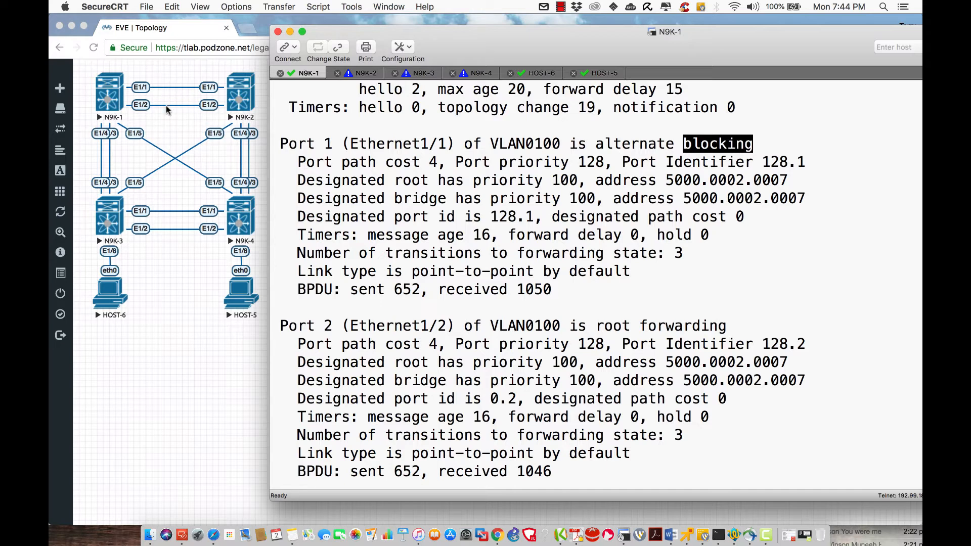
mouse_move(180, 89)
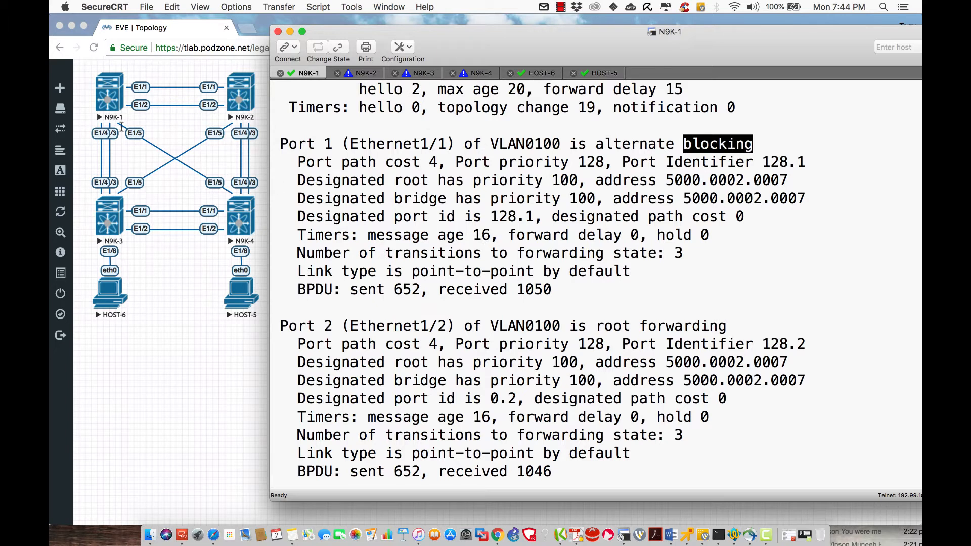
mouse_move(712, 133)
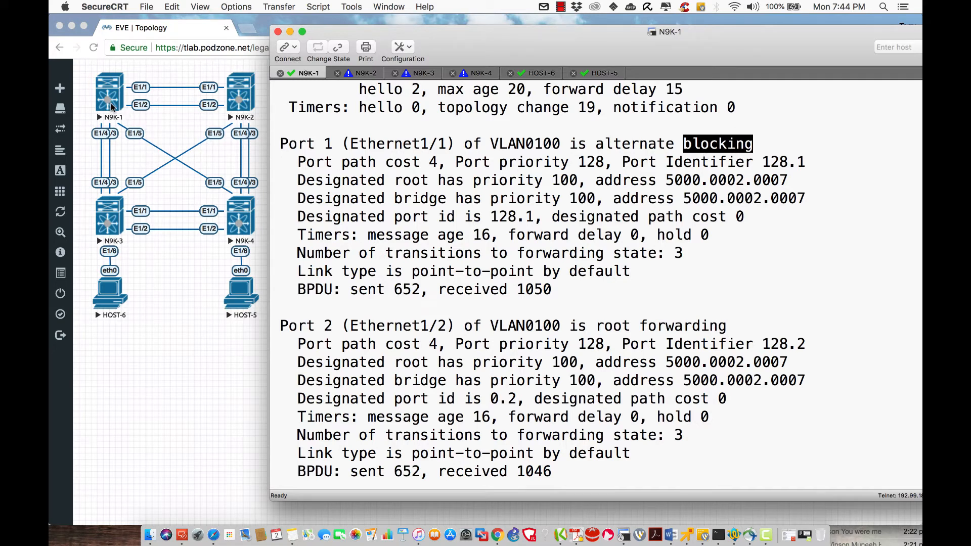
mouse_move(232, 109)
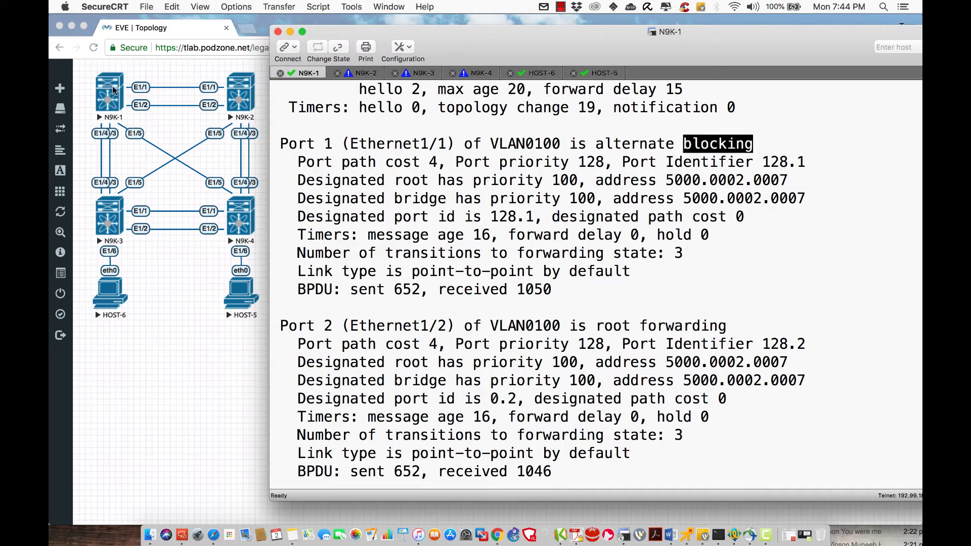
mouse_move(717, 151)
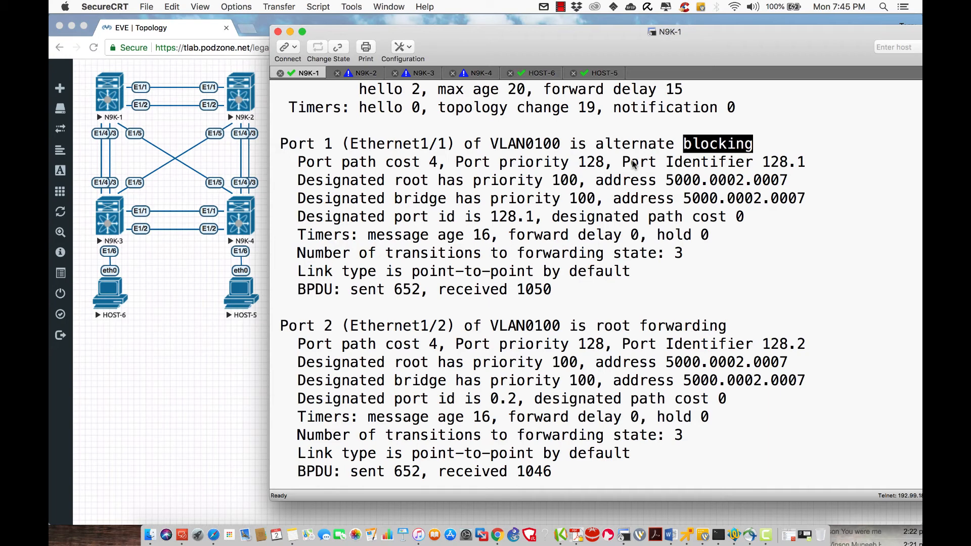
mouse_move(407, 247)
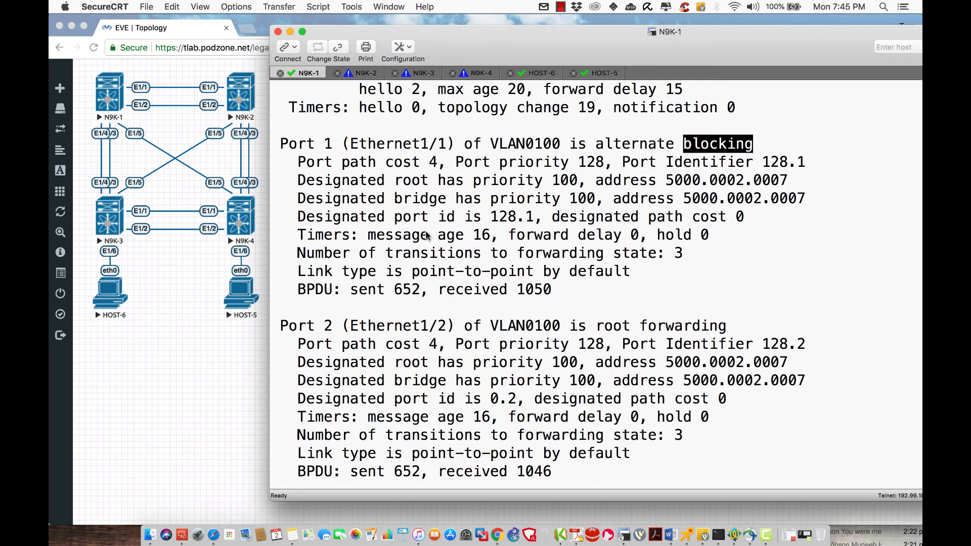
mouse_move(563, 4)
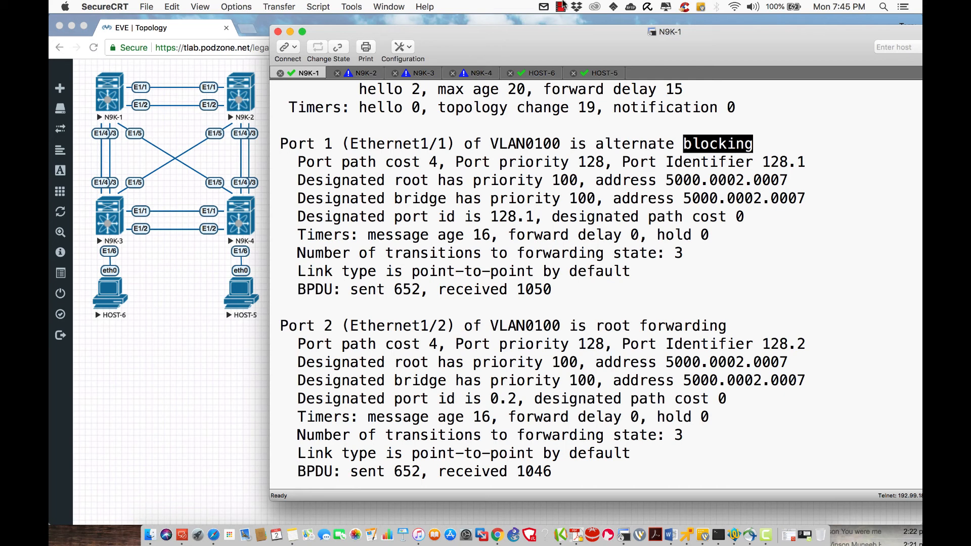
click(561, 7)
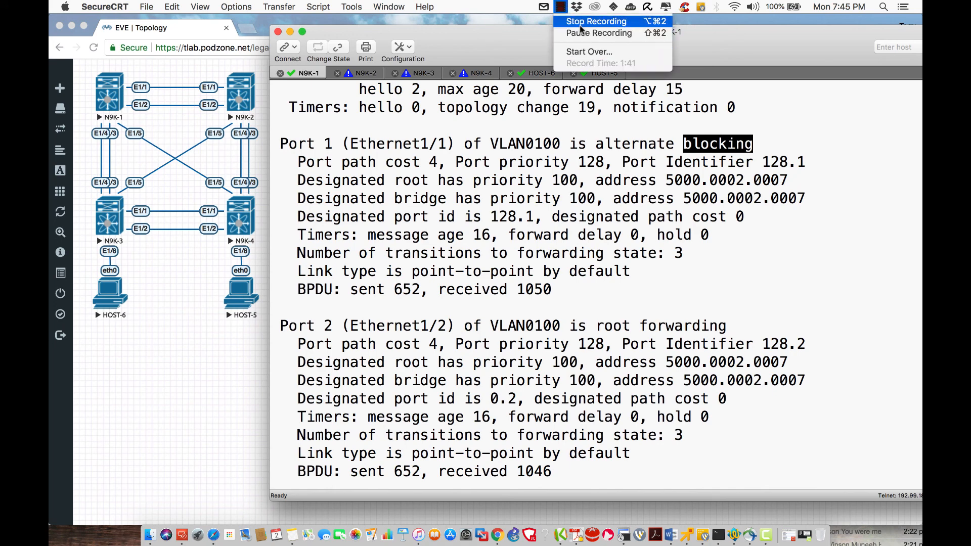